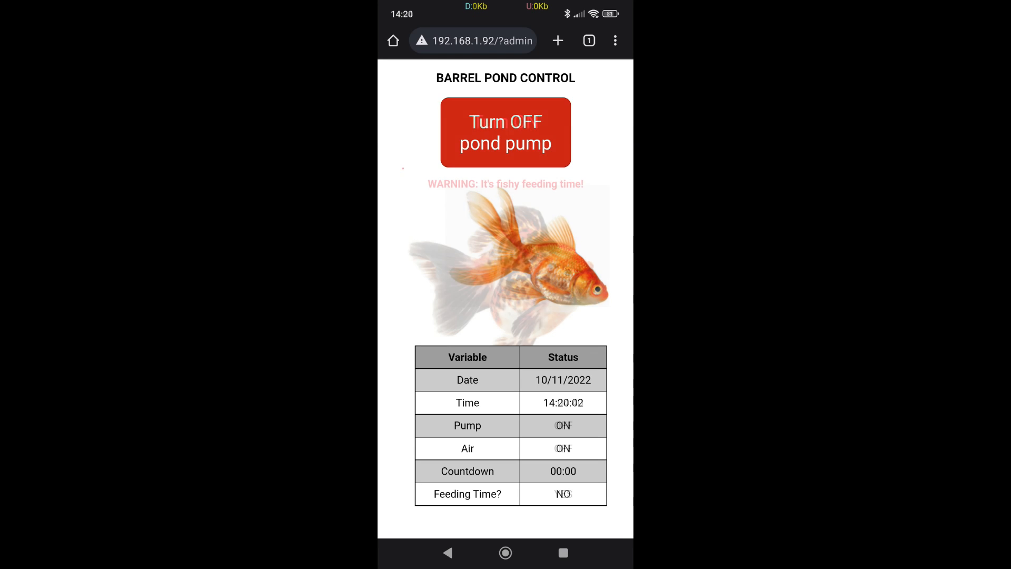
Open the 5th PCB Design Contest page from the PCBWay banner and scroll through its timeline and three themes.
left_click(505, 133)
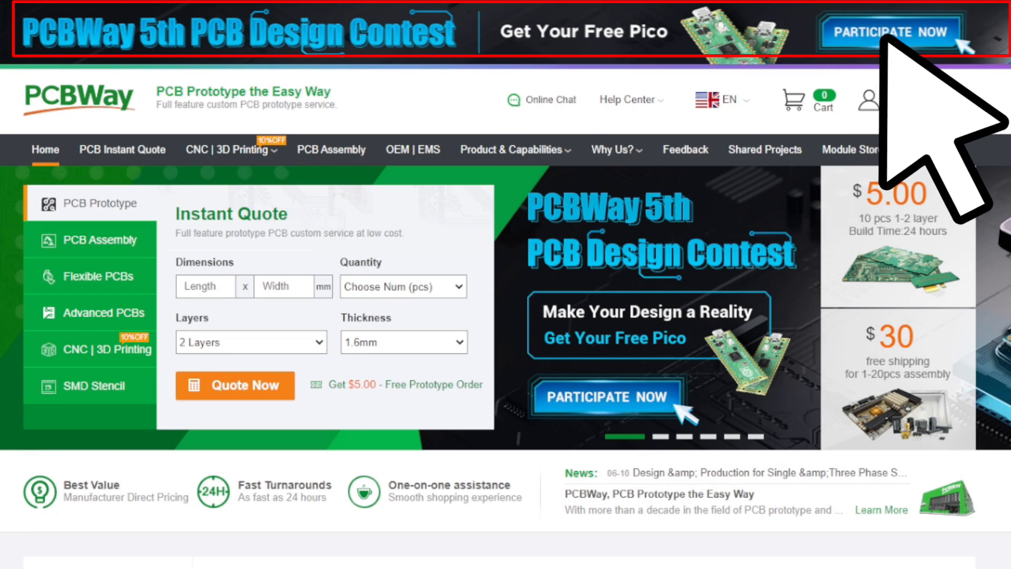
left_click(891, 31)
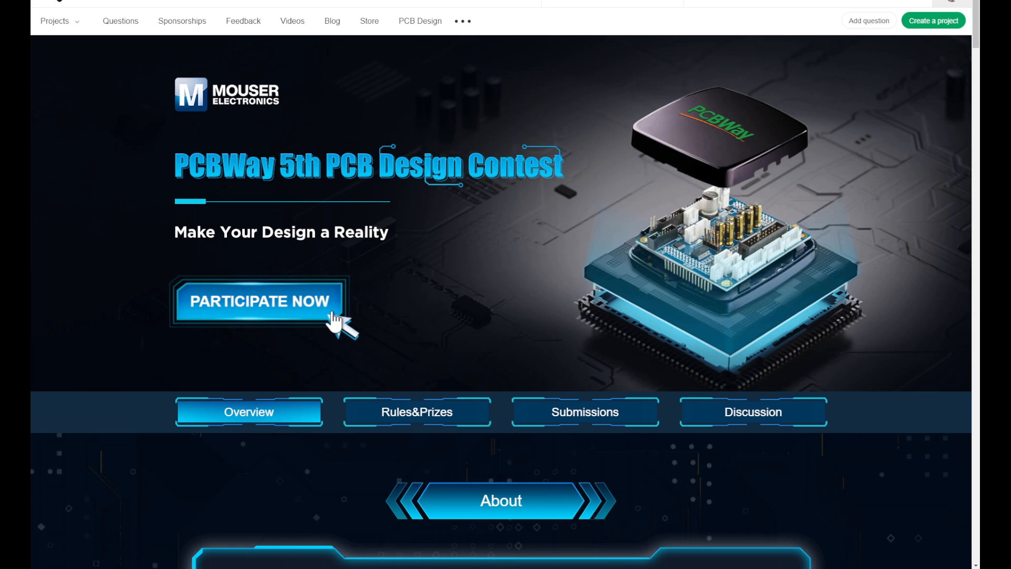
scroll("down", 3)
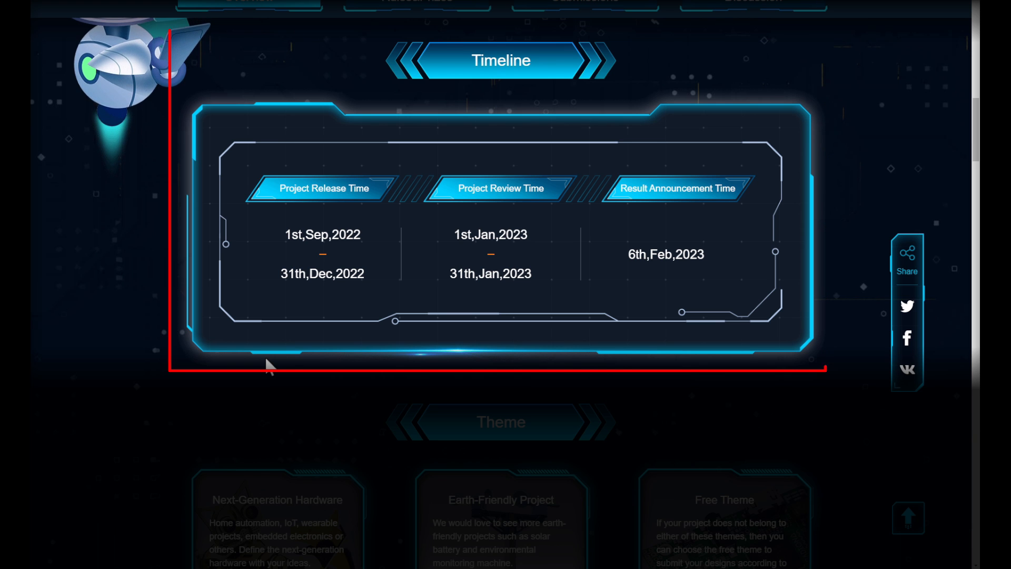
scroll("down", 3)
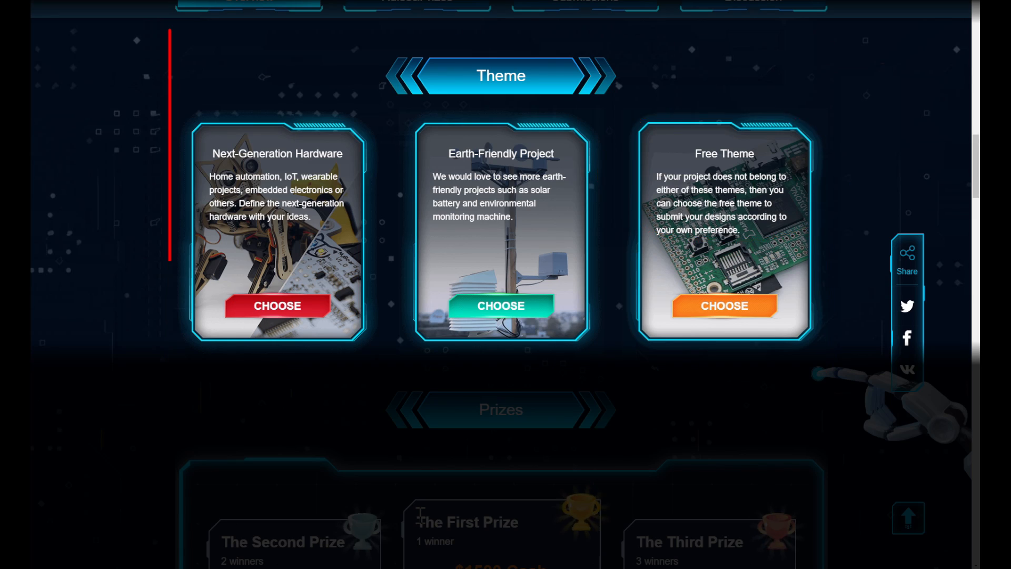
View the prize tiers and the Submissions list, then return to the top of the contest page.
scroll("down", 3)
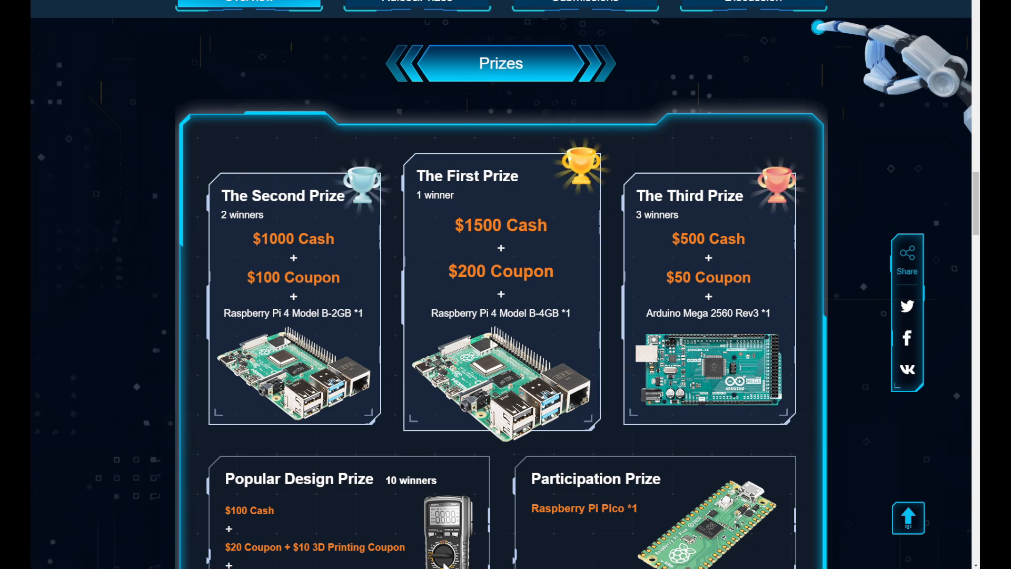
left_click(584, 1)
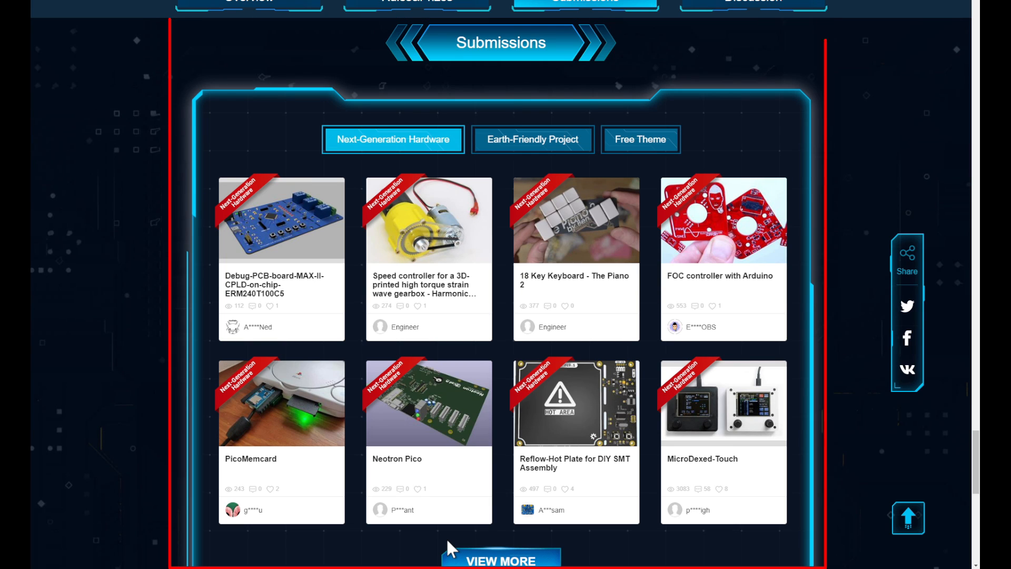
scroll("up", 3)
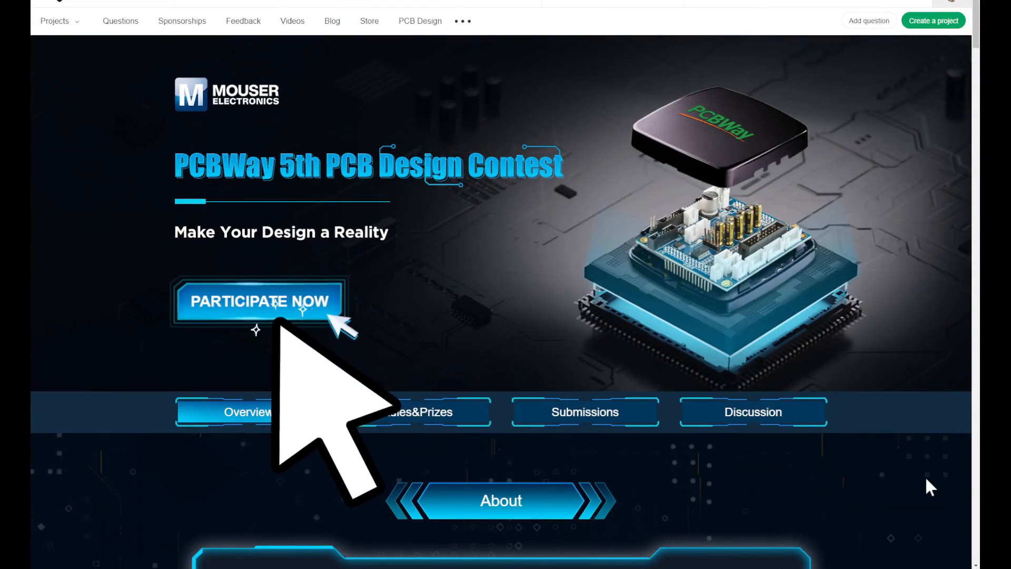
Switch to the Random Nerd Tutorials ESP32 pinout reference showing its GPIO table.
left_click(259, 303)
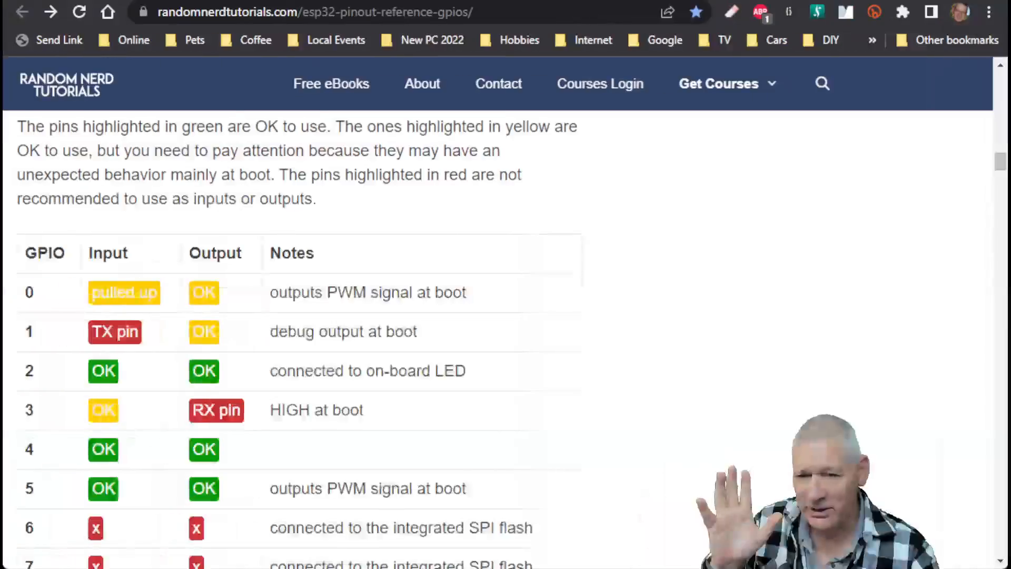
Scroll back to the top of the GPIO table where GPIO 2 connects to the on-board LED.
left_click(316, 12)
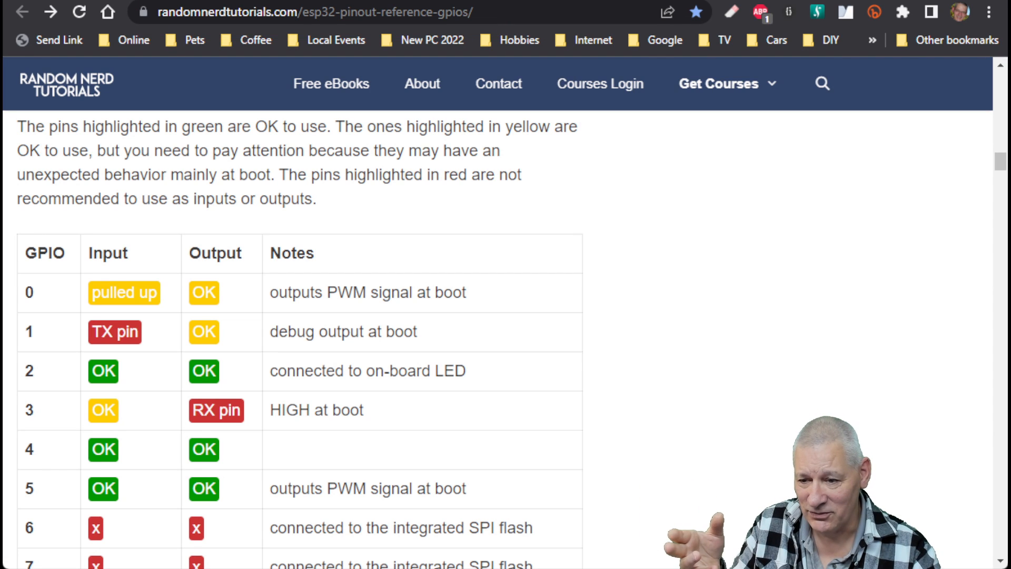
scroll("down", 3)
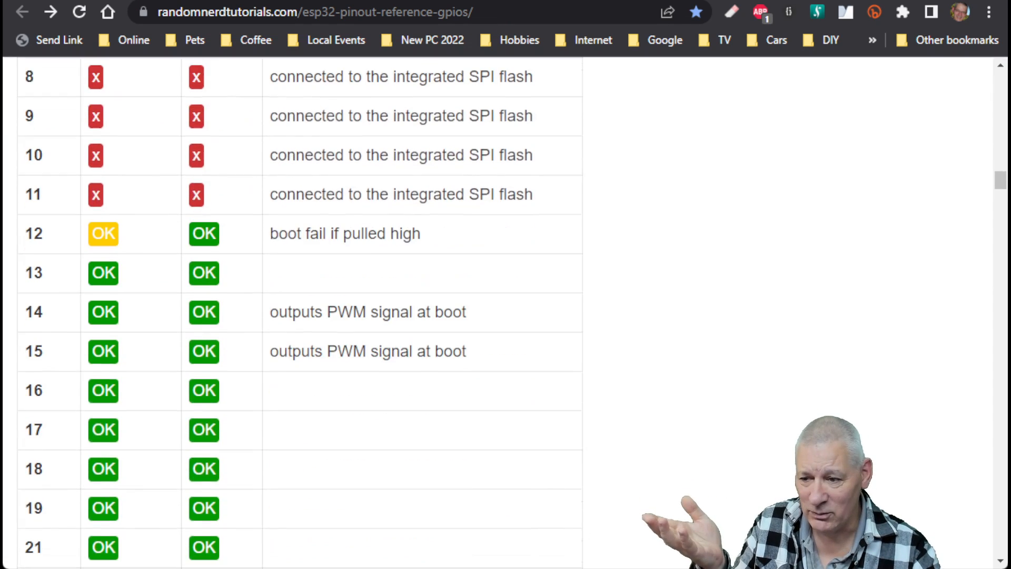
scroll("up", 3)
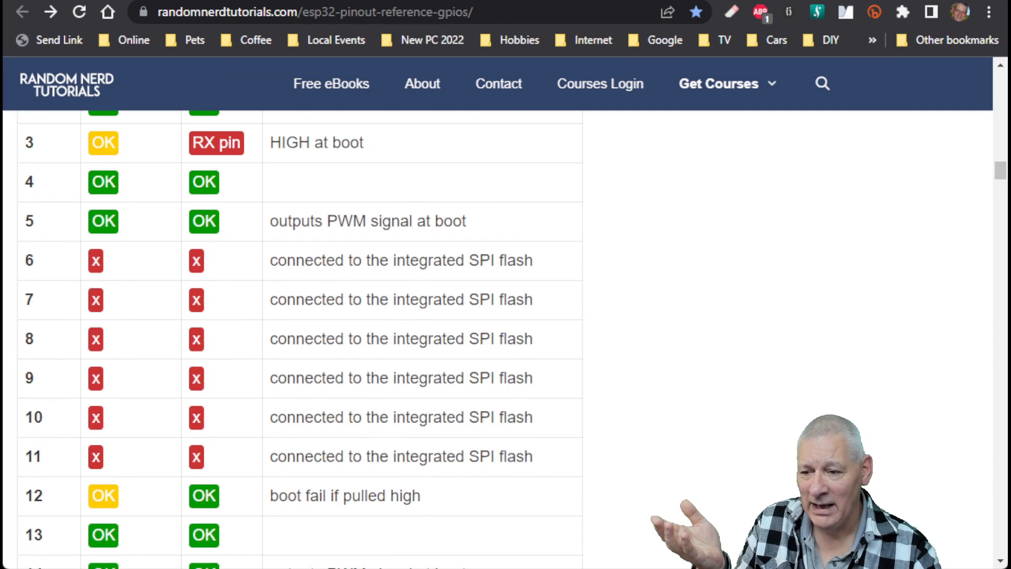
scroll("up", 3)
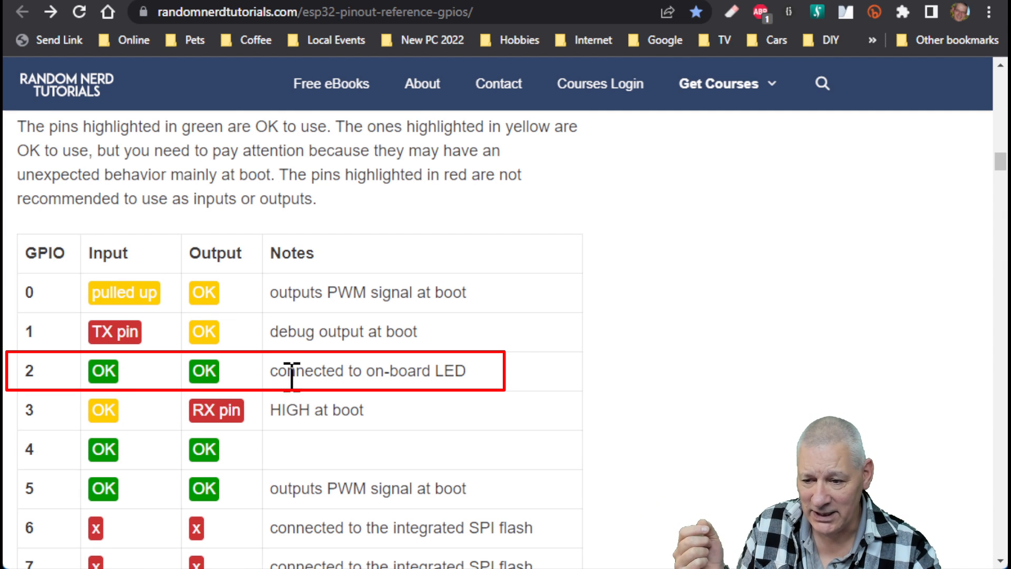
mouse_move(493, 393)
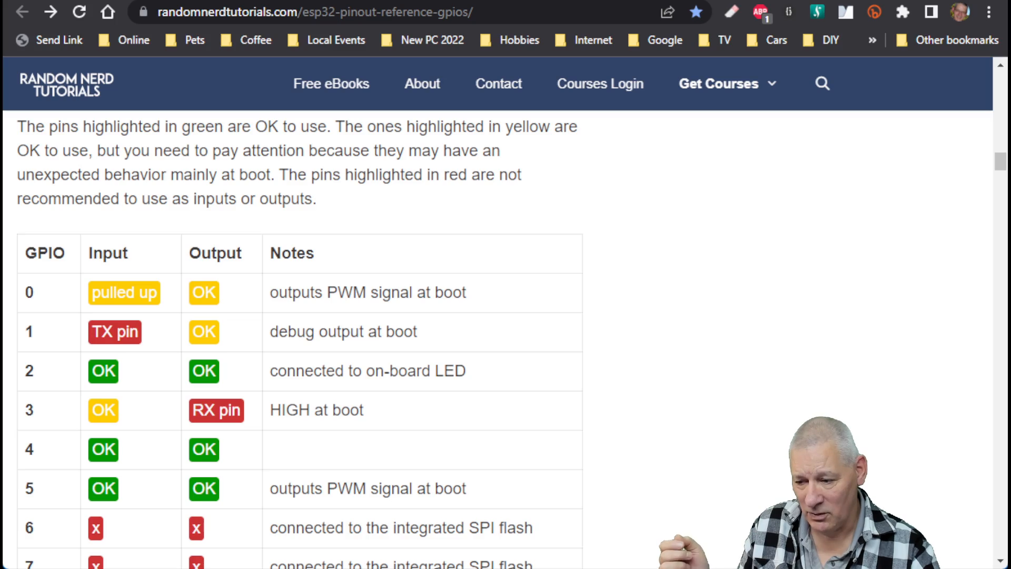
Reach the Strapping Pins section and highlight its heading and the GPIO 2 entry.
scroll("down", 3)
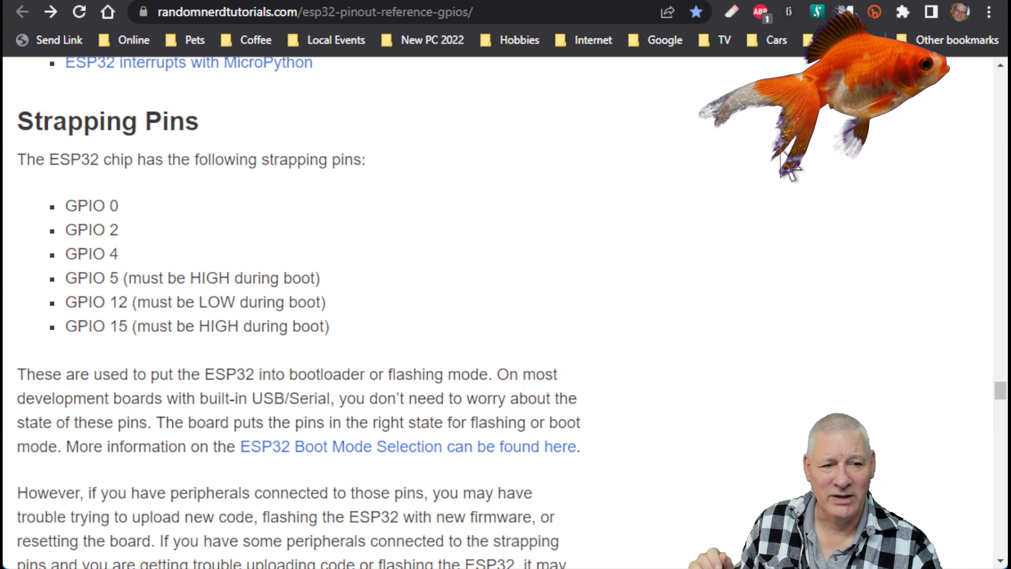
double_click(106, 123)
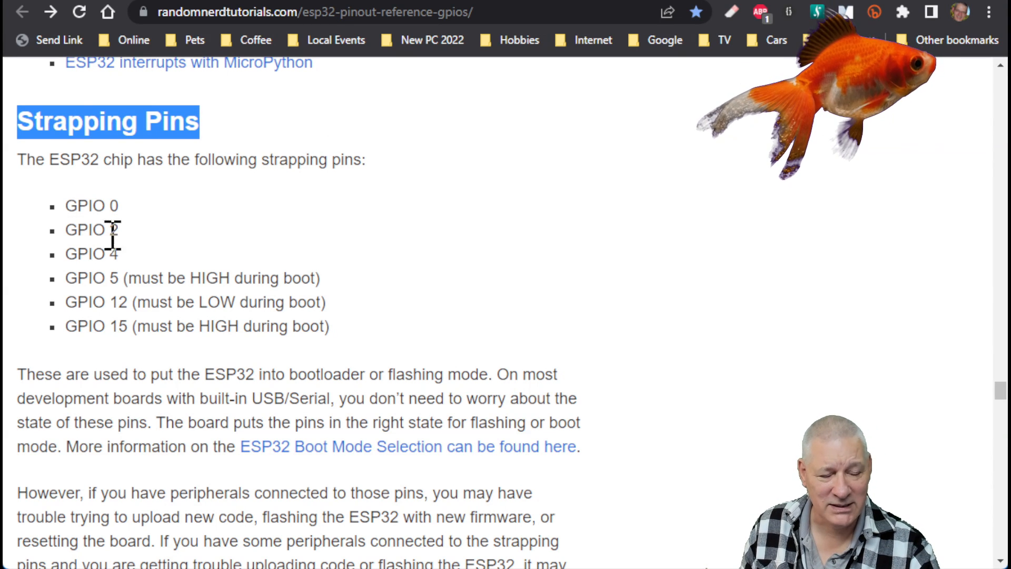
mouse_move(452, 313)
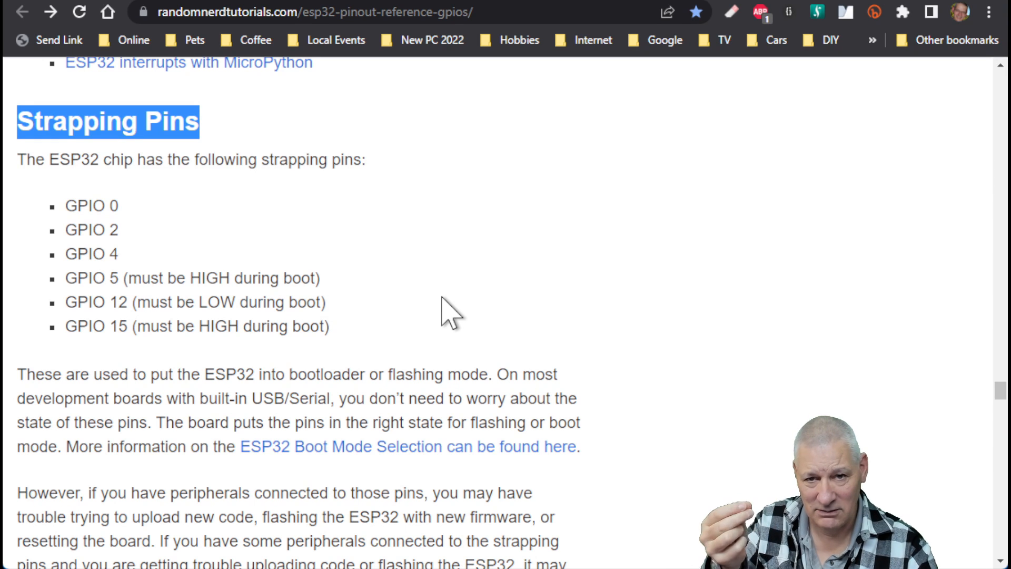
double_click(91, 229)
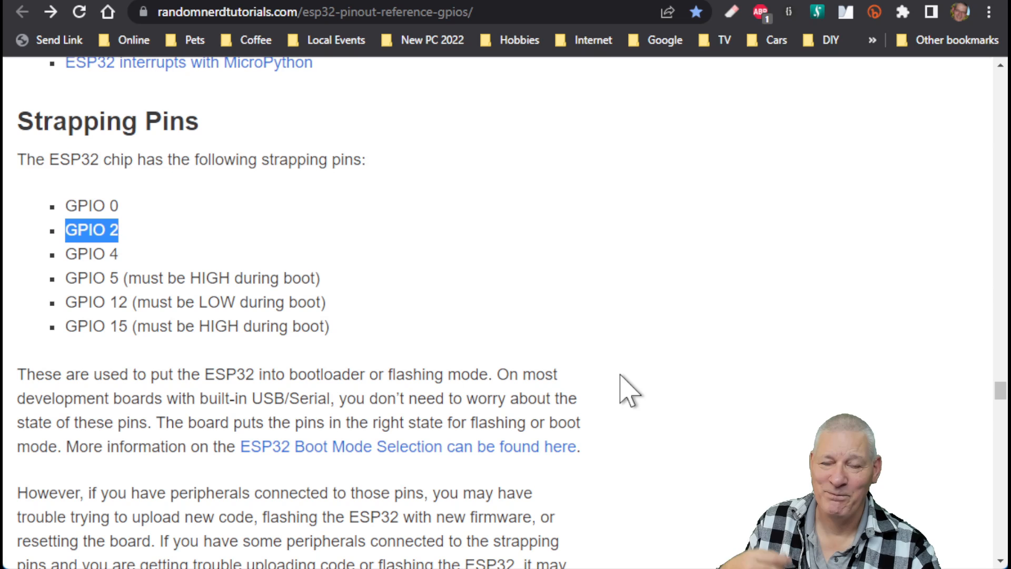
mouse_move(482, 387)
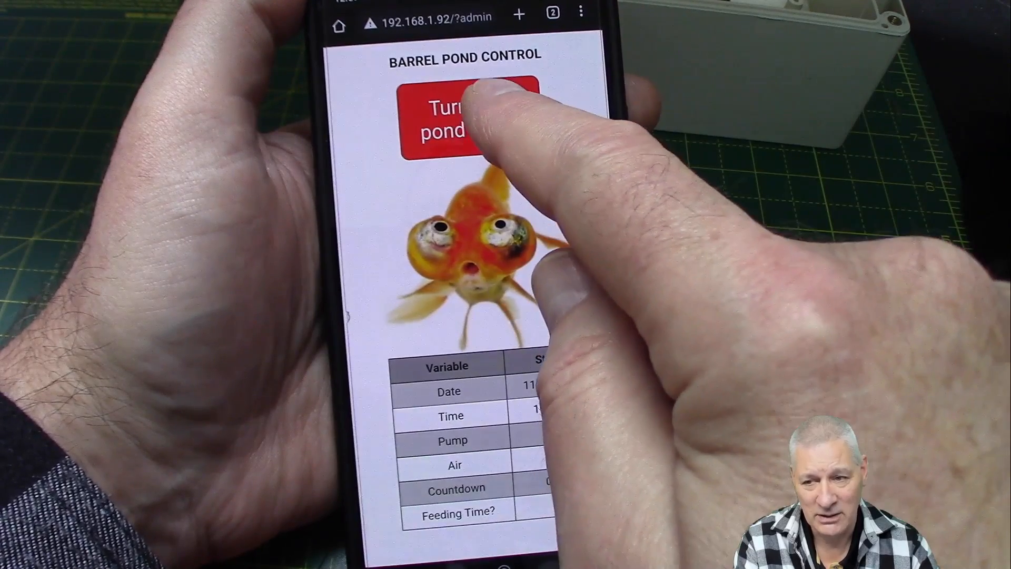
Toggle the pond pumps off, then back on so they stay on until the next hour.
left_click(466, 119)
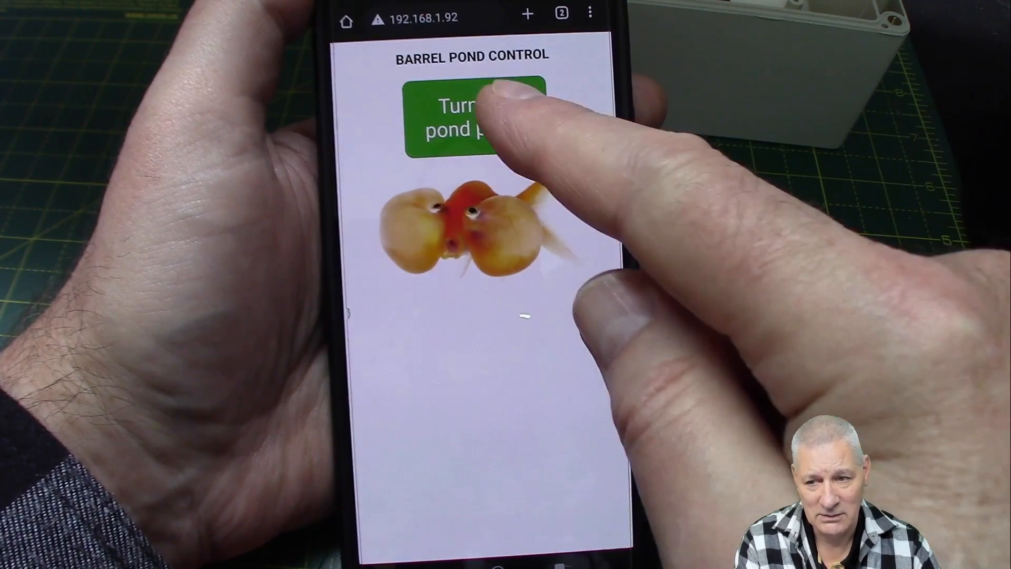
left_click(471, 115)
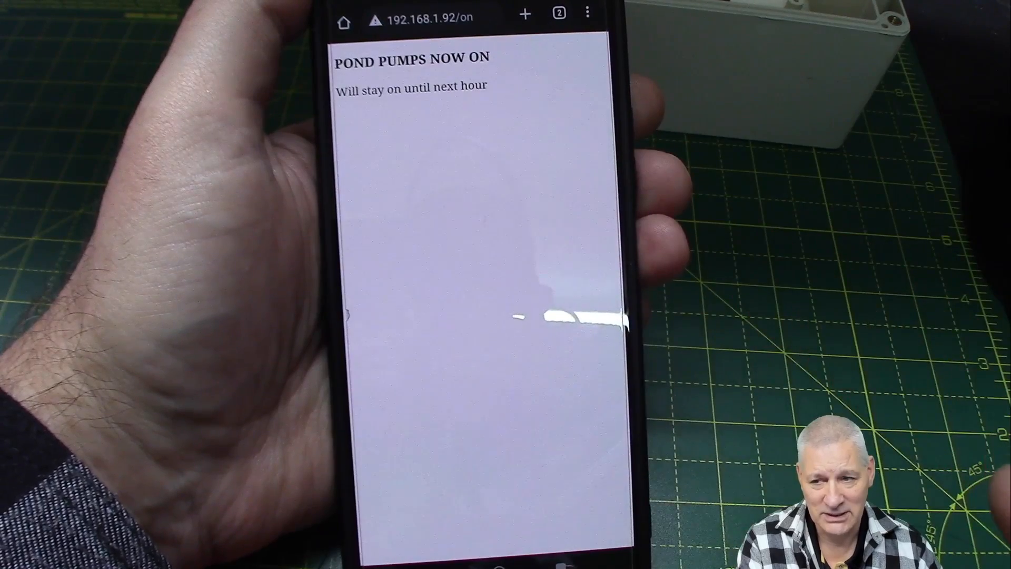